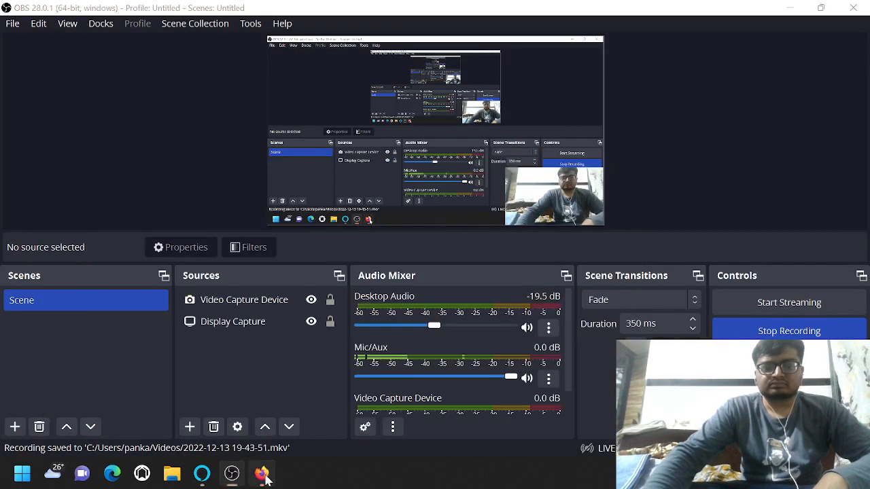
# Step: Go to Play Online and close the Tournaments popup that keeps appearing
pyautogui.click(261, 473)
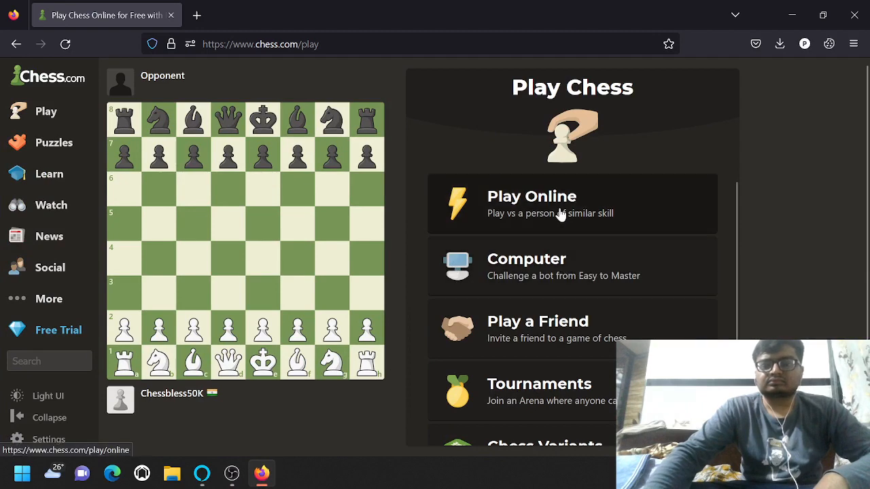
pyautogui.click(573, 204)
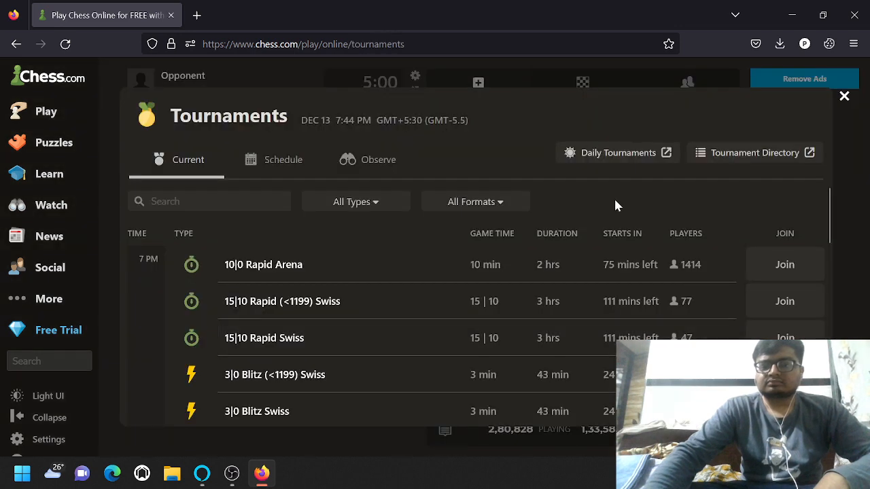
pyautogui.click(46, 112)
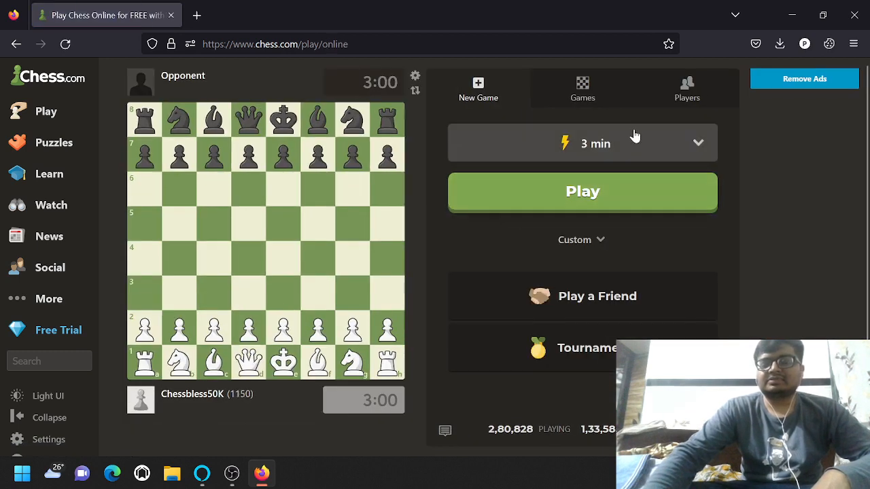
pyautogui.click(697, 143)
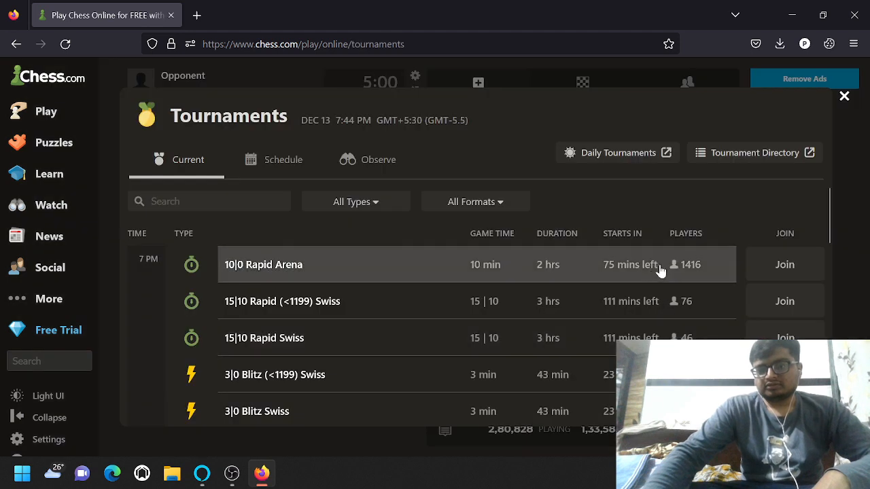
pyautogui.click(46, 112)
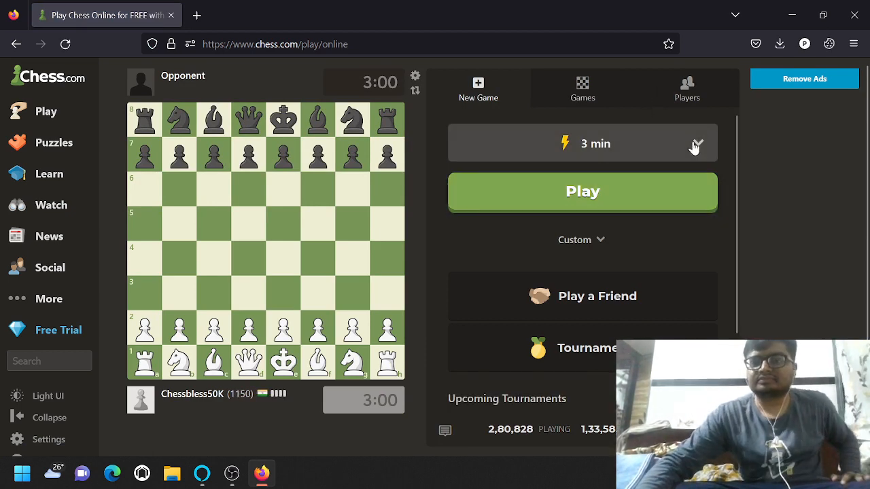
# Step: Choose the 5-minute time control and start the game as Black
pyautogui.click(697, 142)
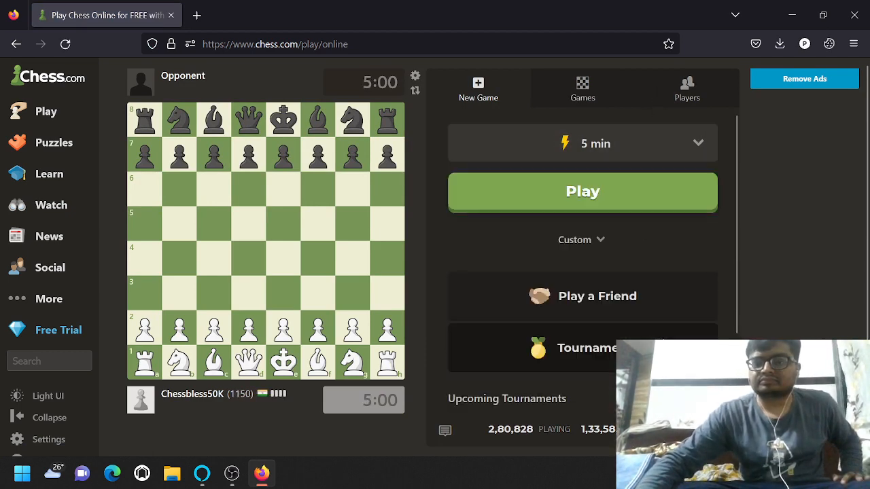
pyautogui.click(582, 191)
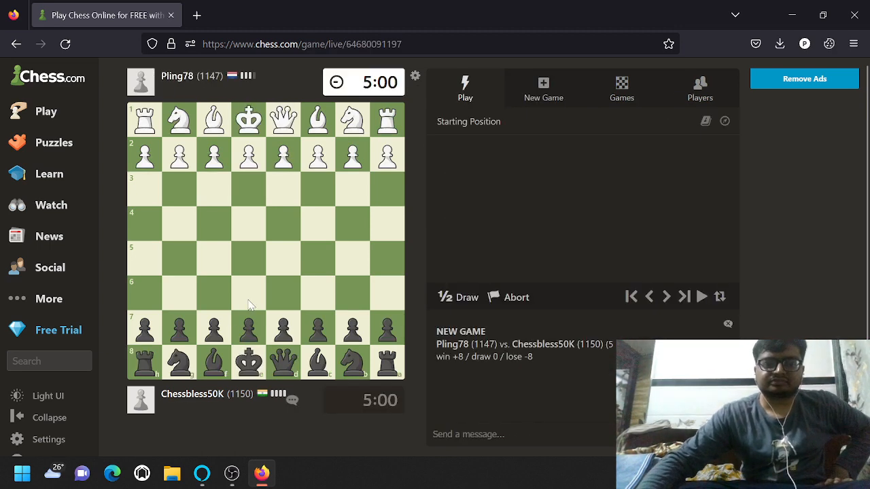
# Step: Play Black's Polerio Defense moves e5, then d5 and Na5
pyautogui.moveTo(248, 155); pyautogui.dragTo(247, 223)
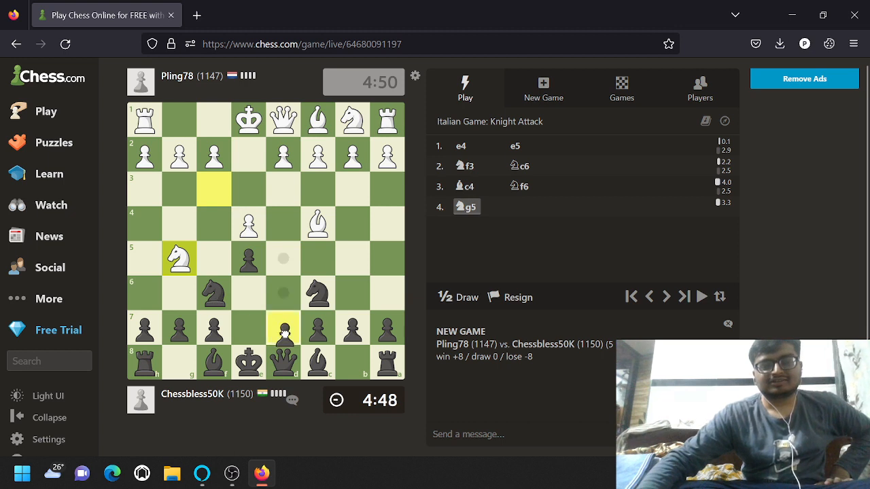
pyautogui.click(282, 258)
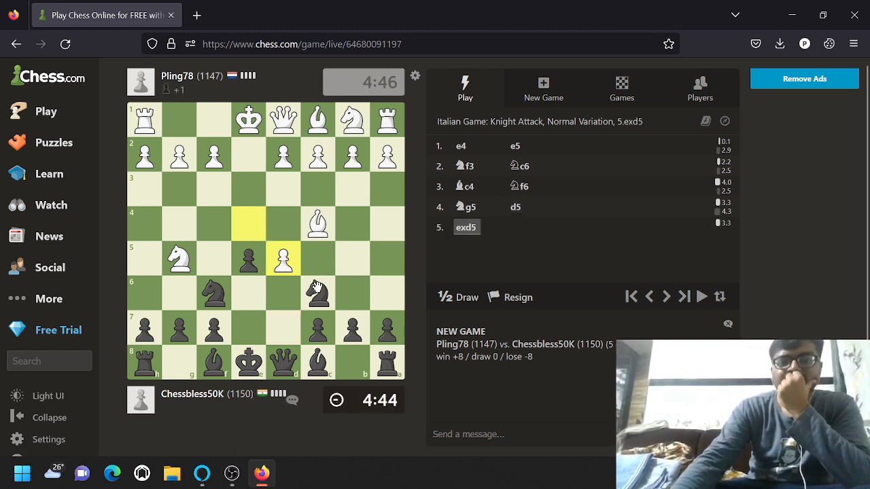
pyautogui.click(318, 293)
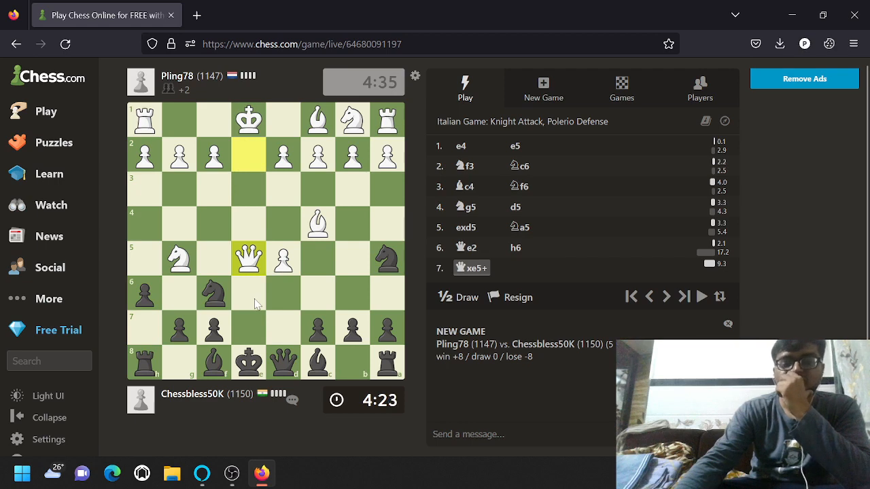
# Step: Block the queen check with Be7, then castle kingside
pyautogui.click(215, 362)
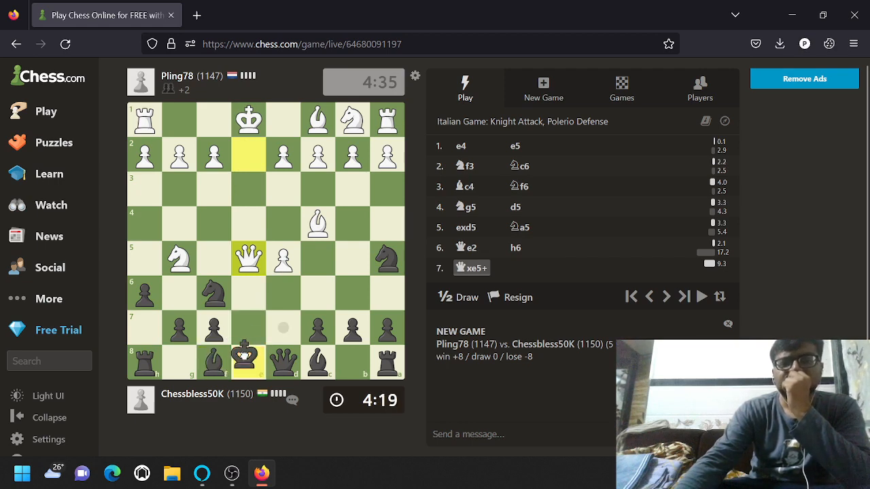
pyautogui.click(212, 361)
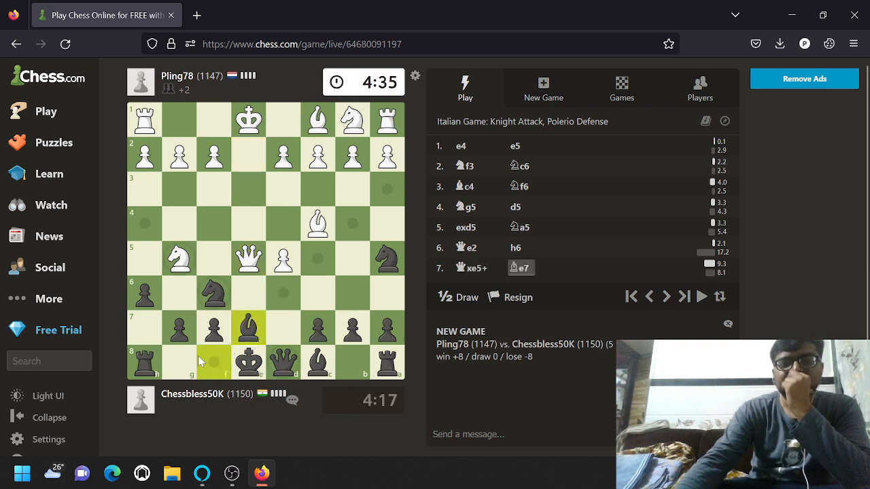
pyautogui.moveTo(203, 359)
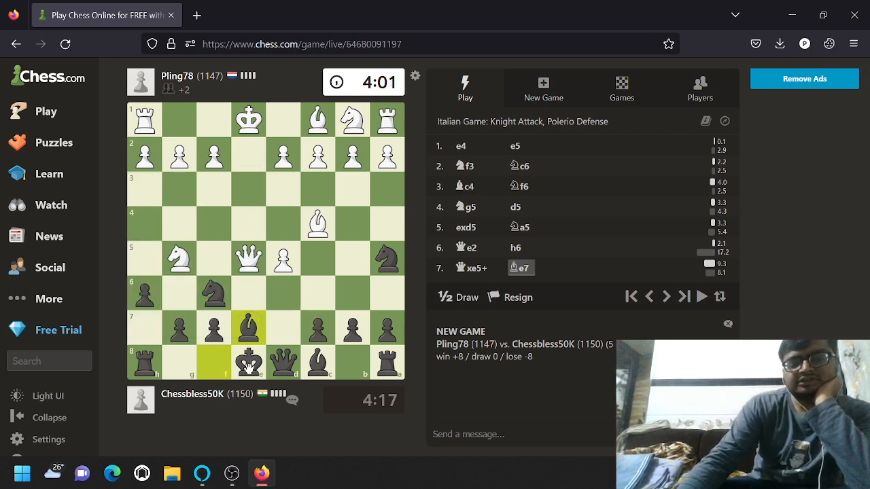
pyautogui.click(248, 223)
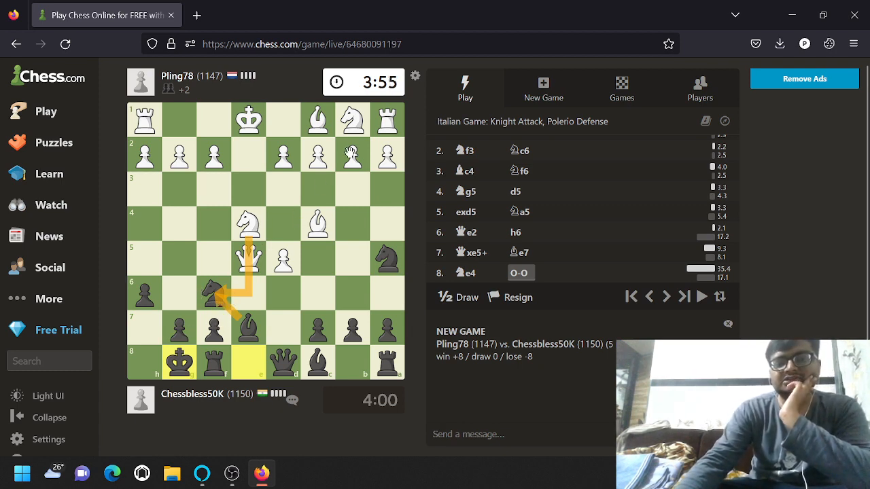
# Step: Clear the drawn arrow, then play Re8 and Bd6
pyautogui.click(352, 189)
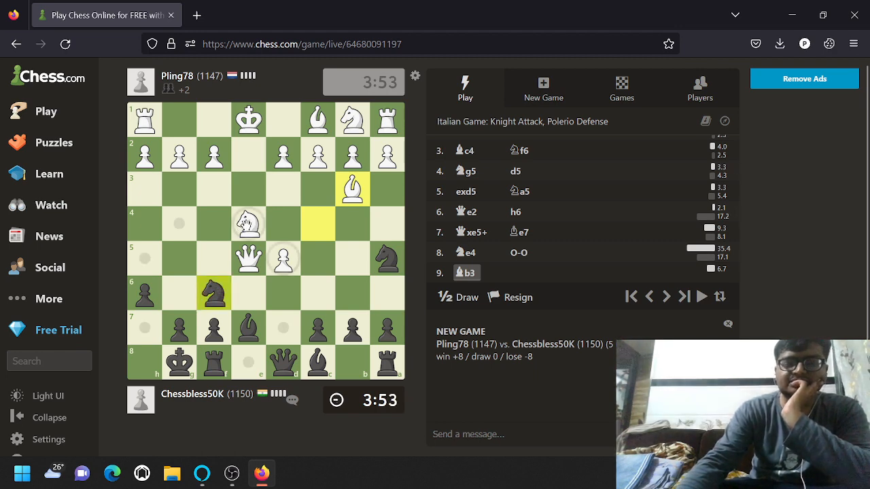
pyautogui.click(248, 223)
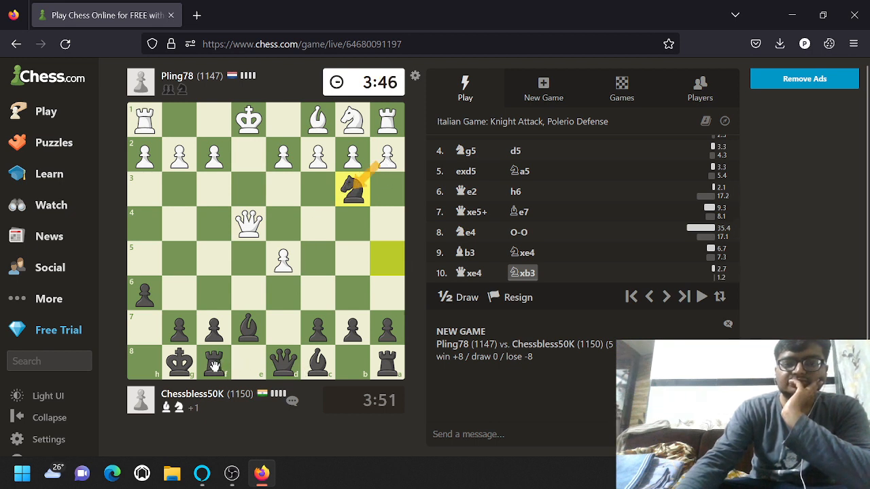
pyautogui.click(352, 189)
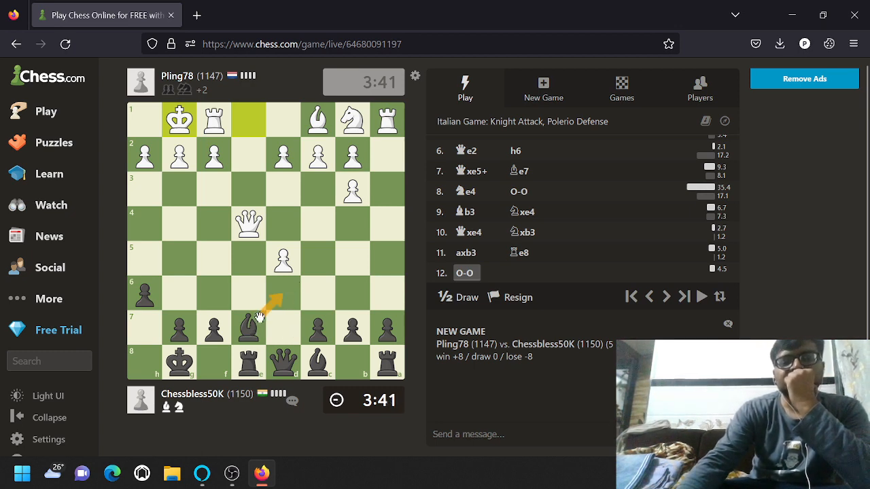
pyautogui.click(282, 293)
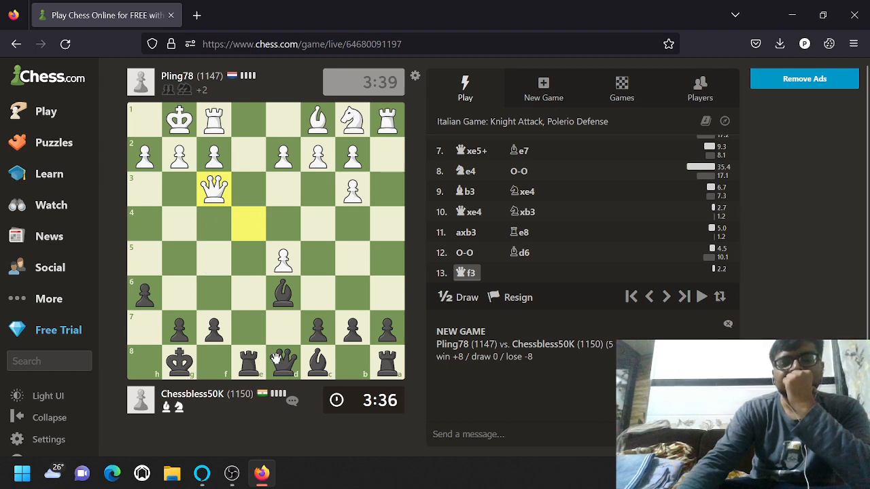
pyautogui.moveTo(238, 251)
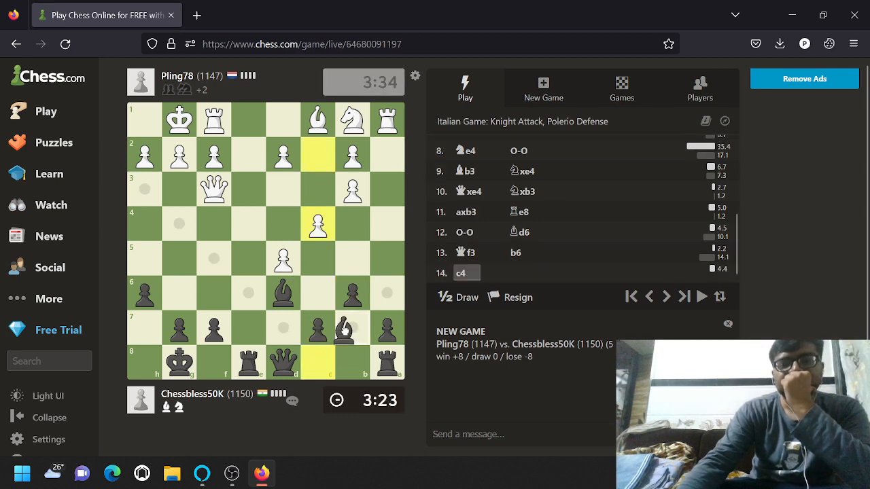
# Step: Play Bb7, Qd7 and c6 against White's d4 and Bf4
pyautogui.click(353, 328)
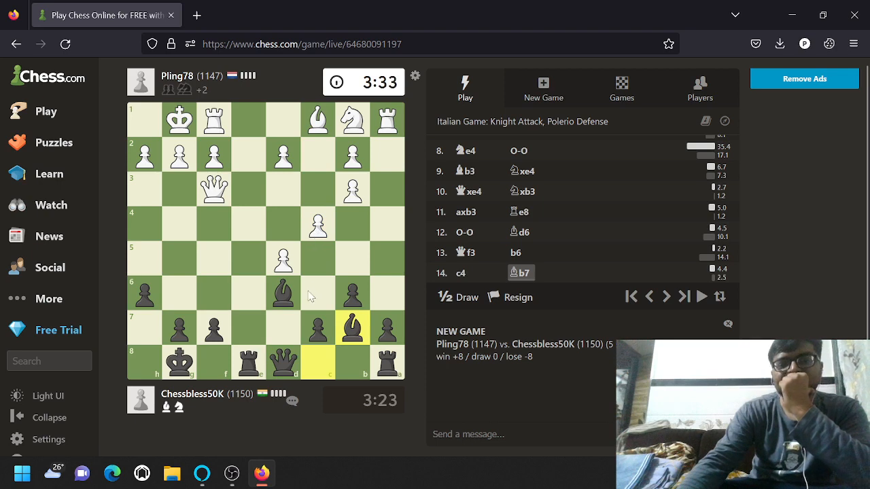
pyautogui.click(283, 223)
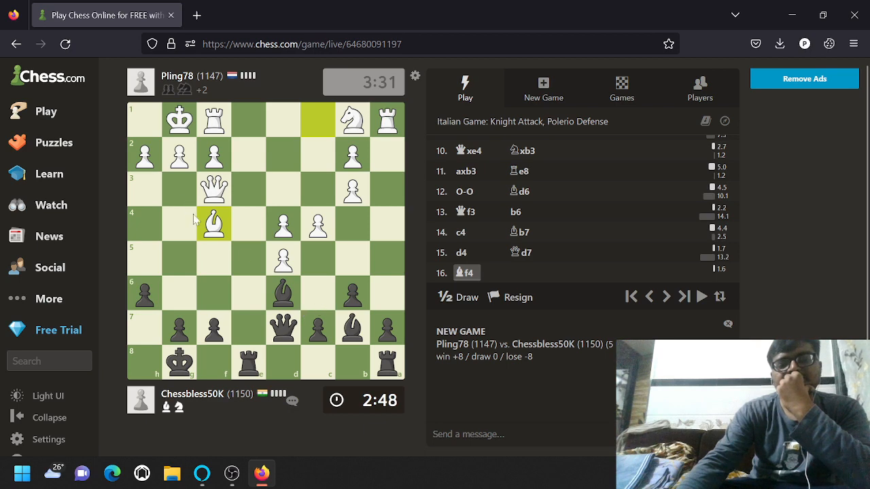
pyautogui.click(318, 328)
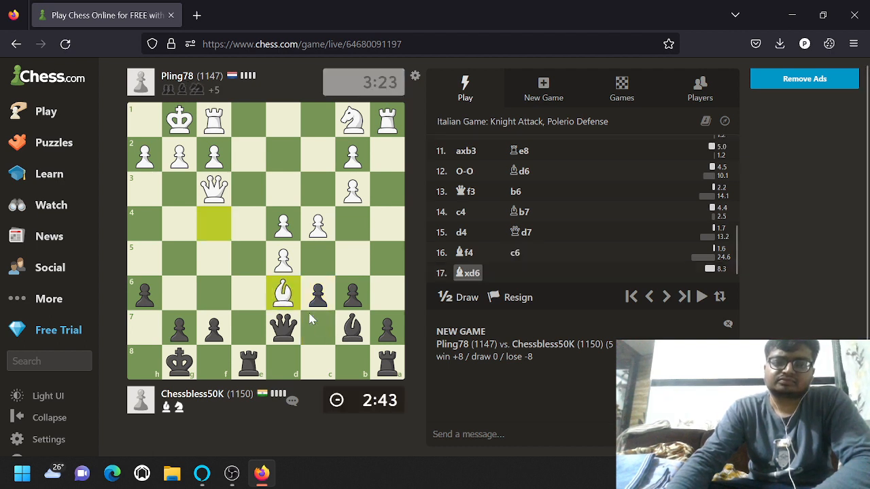
# Step: Recapture Qxd6, take cxd5 and recapture the rook on e8
pyautogui.click(283, 326)
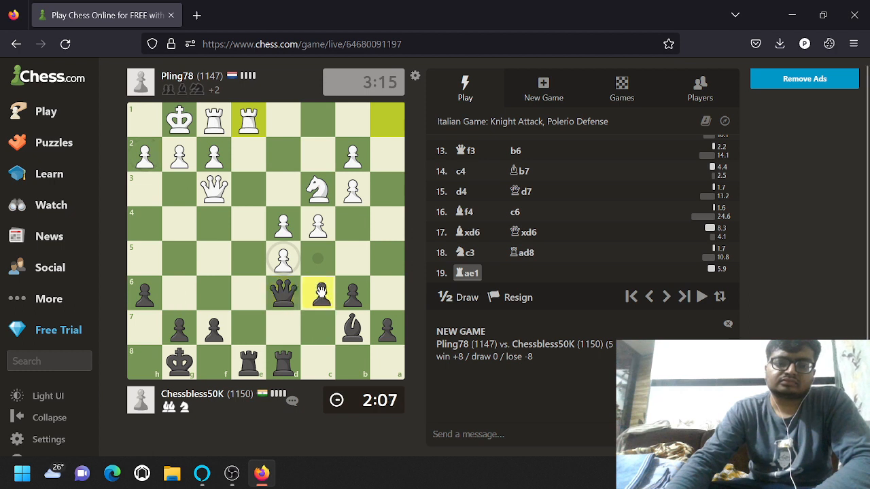
pyautogui.click(318, 293)
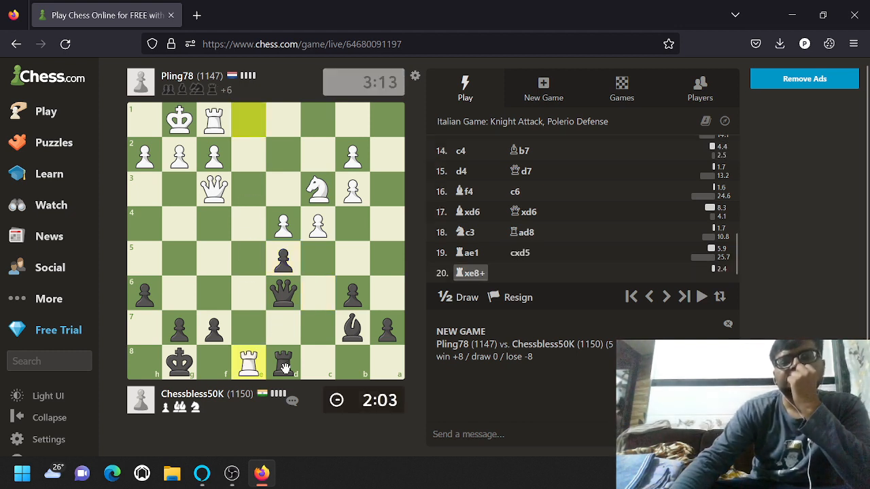
pyautogui.click(282, 362)
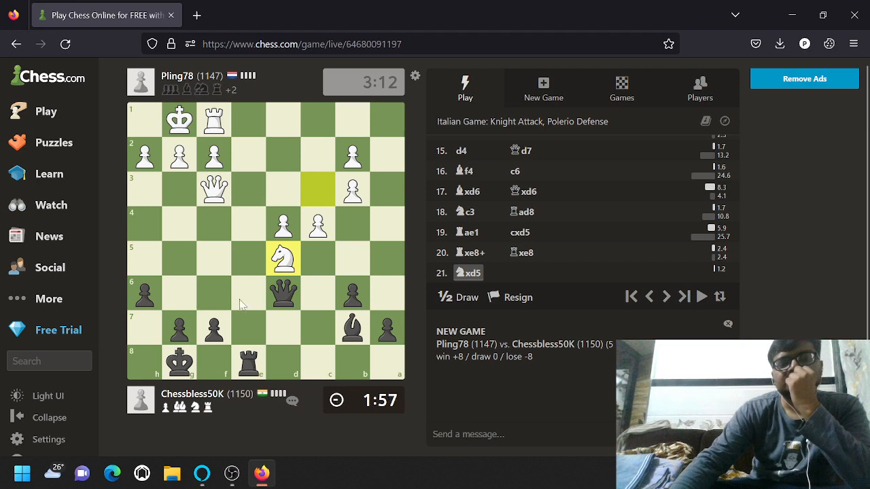
# Step: Push b5 and capture the checking knight on f6 with the queen
pyautogui.click(283, 292)
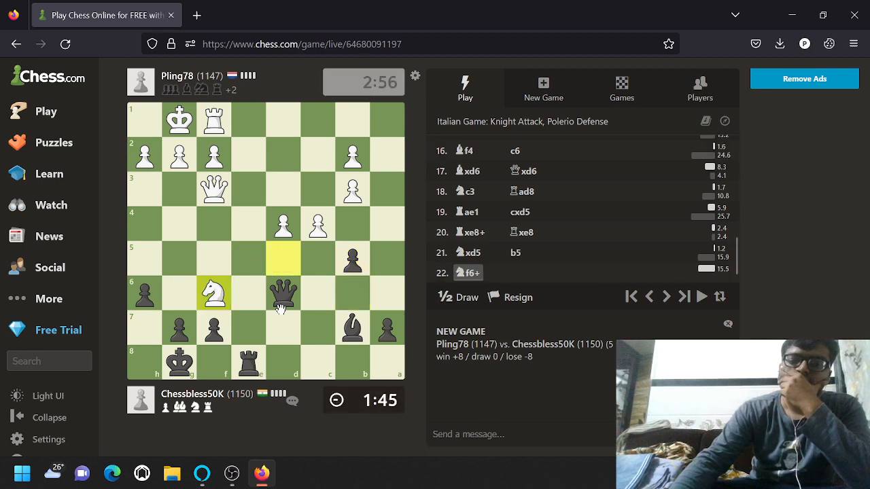
pyautogui.click(283, 294)
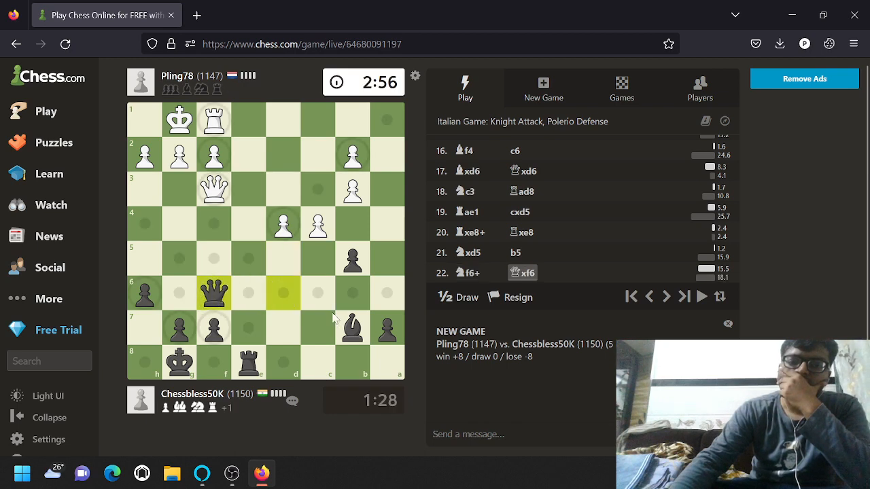
pyautogui.click(353, 327)
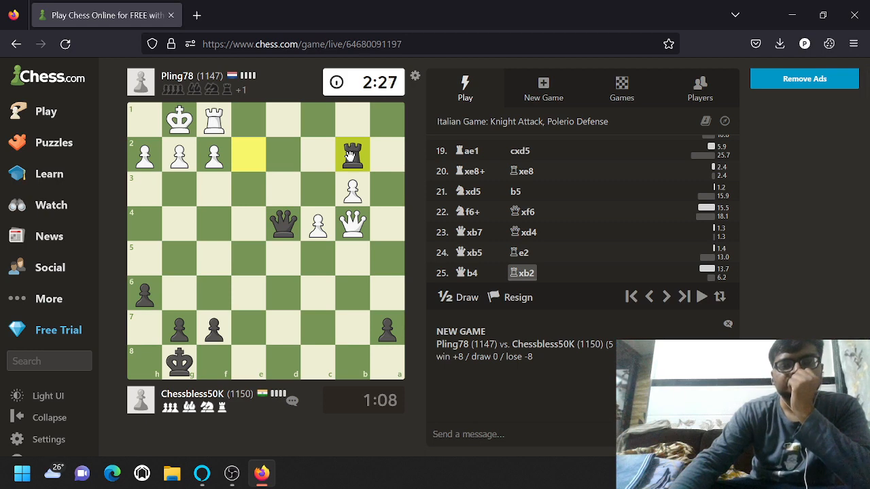
# Step: Win White's d4 and b2 pawns with the queen, answering Re1
pyautogui.click(247, 120)
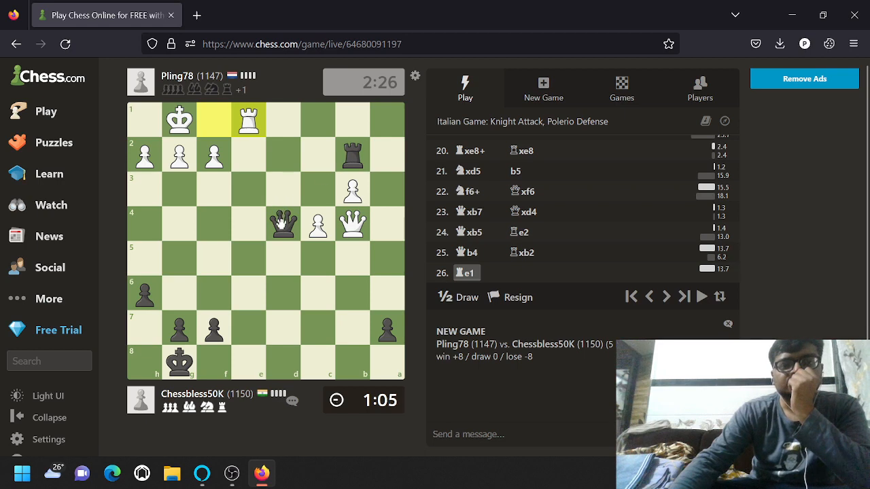
pyautogui.click(283, 223)
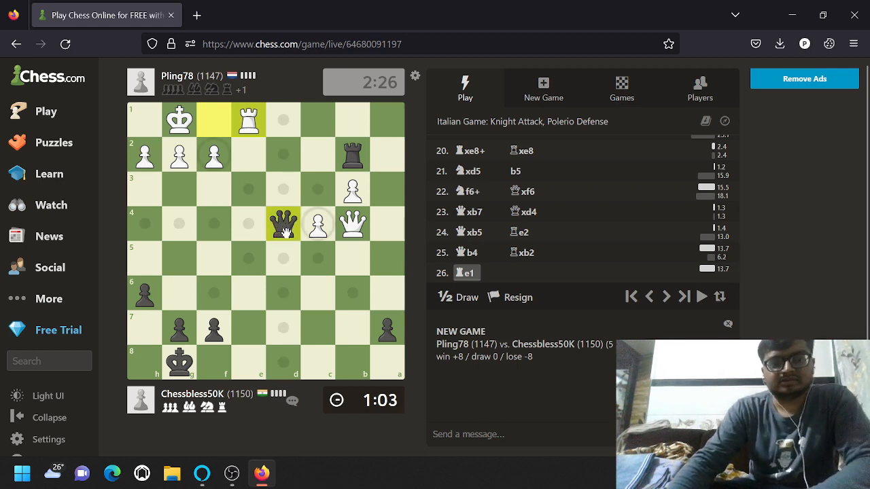